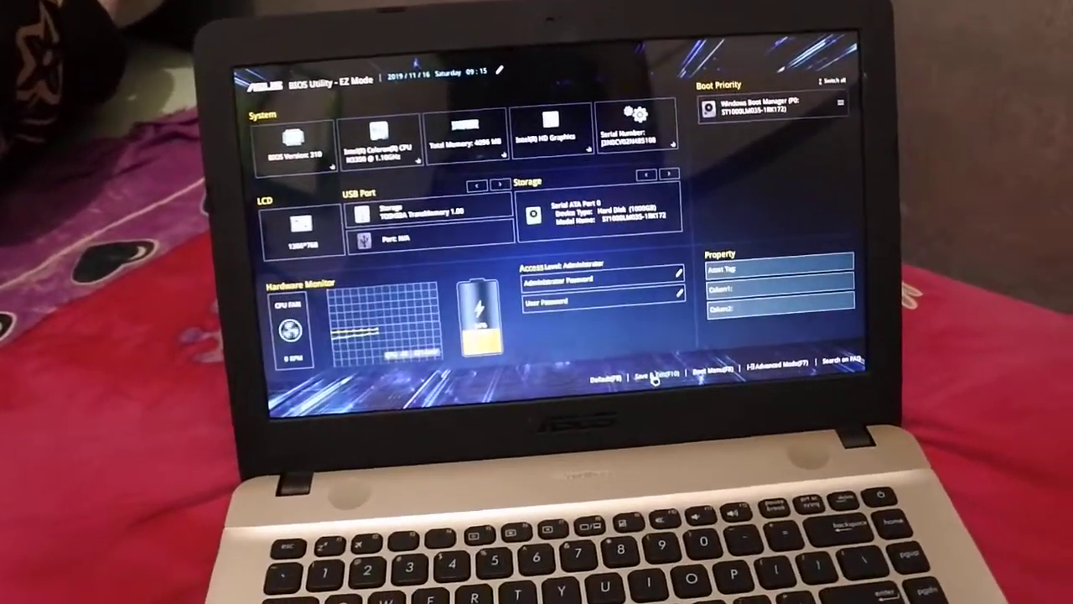
- Show the W7 (E:) USB drive's Properties, revealing its NTFS file system and ~7.2 GB size
left_click(667, 372)
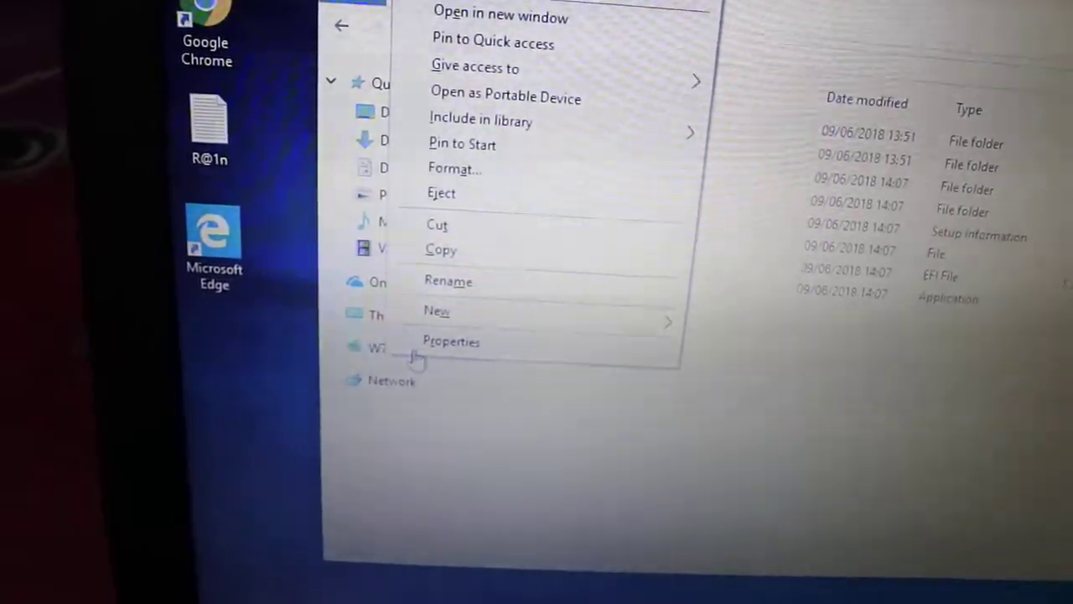
left_click(451, 342)
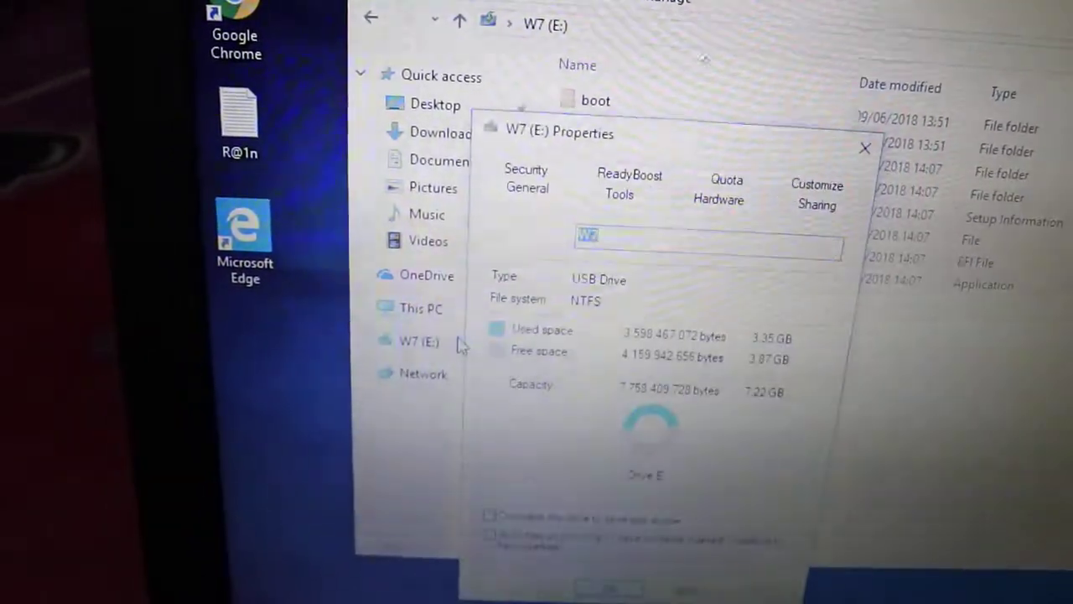